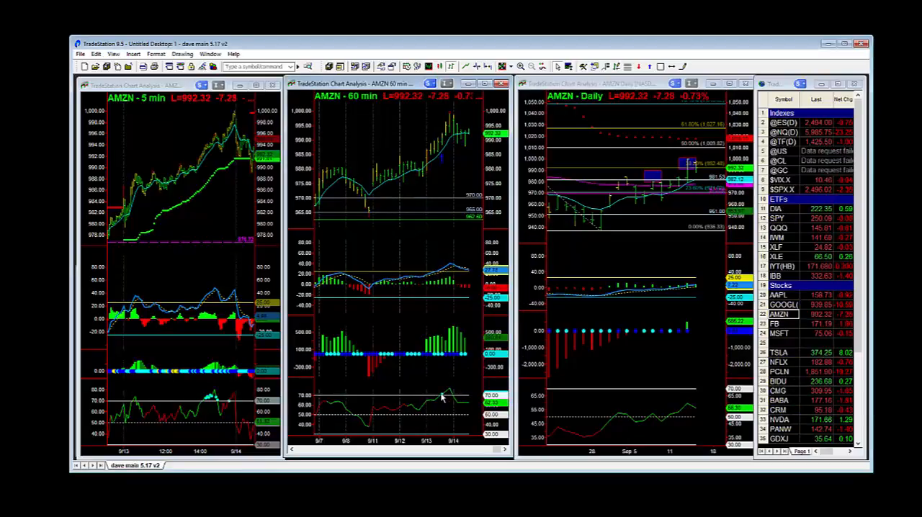
{"action": "mouse_move", "coordinate": [444, 186]}
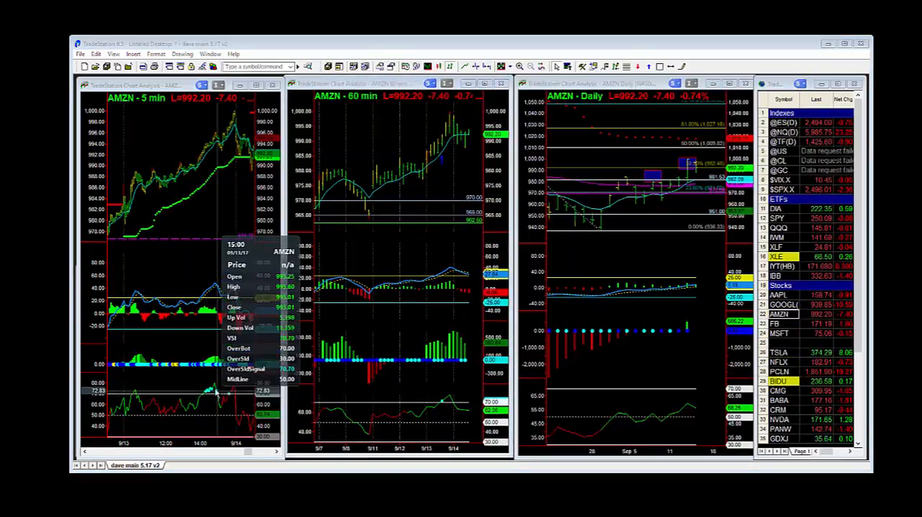
{"action": "mouse_move", "coordinate": [209, 392]}
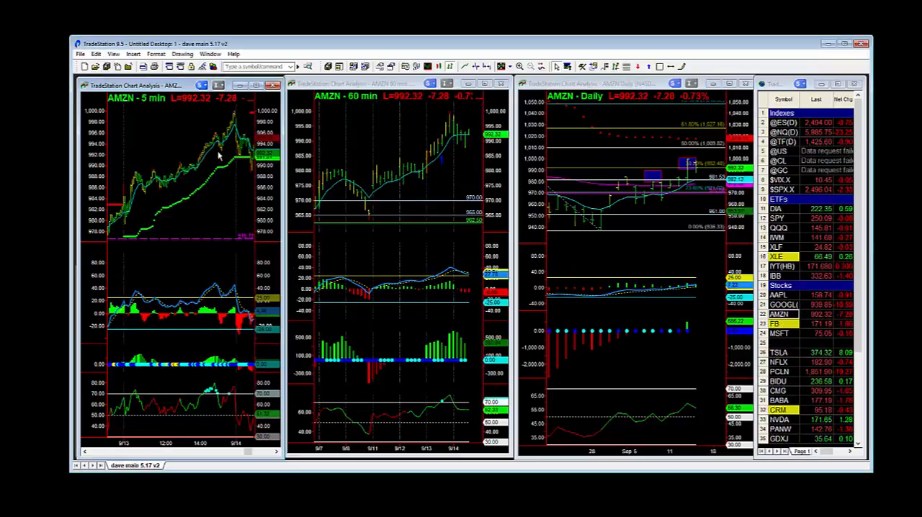
{"action": "mouse_move", "coordinate": [219, 152]}
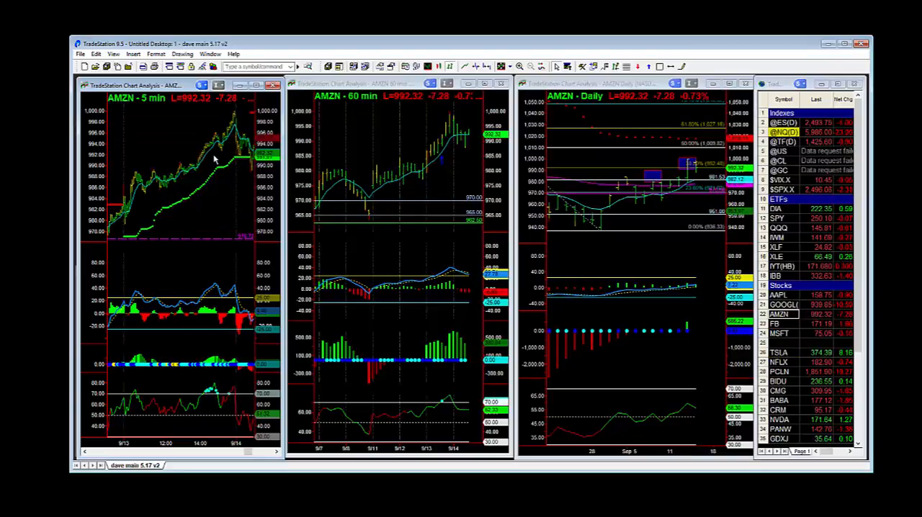
{"action": "mouse_move", "coordinate": [215, 154]}
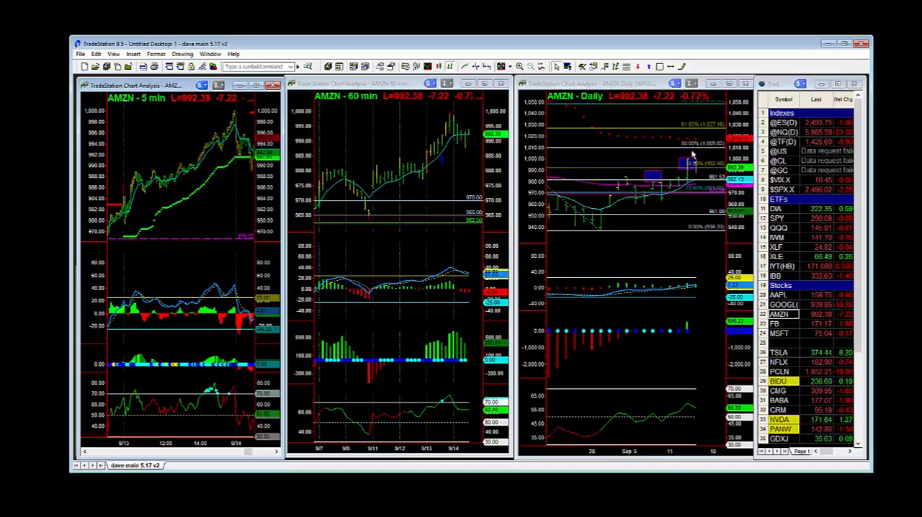
{"action": "mouse_move", "coordinate": [468, 147]}
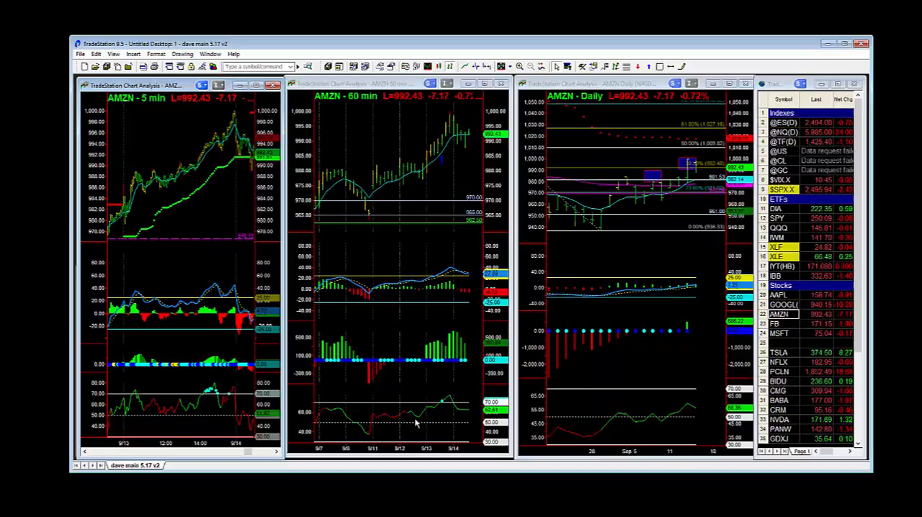
{"action": "mouse_move", "coordinate": [443, 395]}
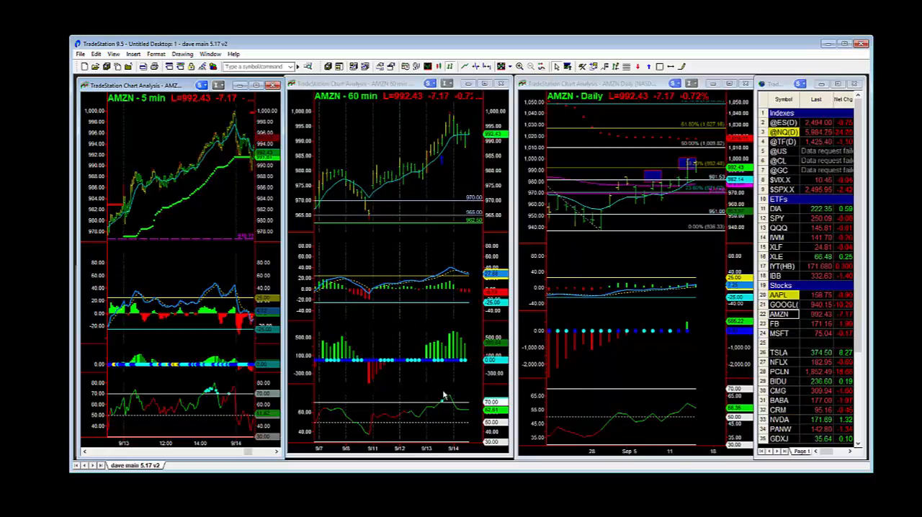
{"action": "mouse_move", "coordinate": [392, 415]}
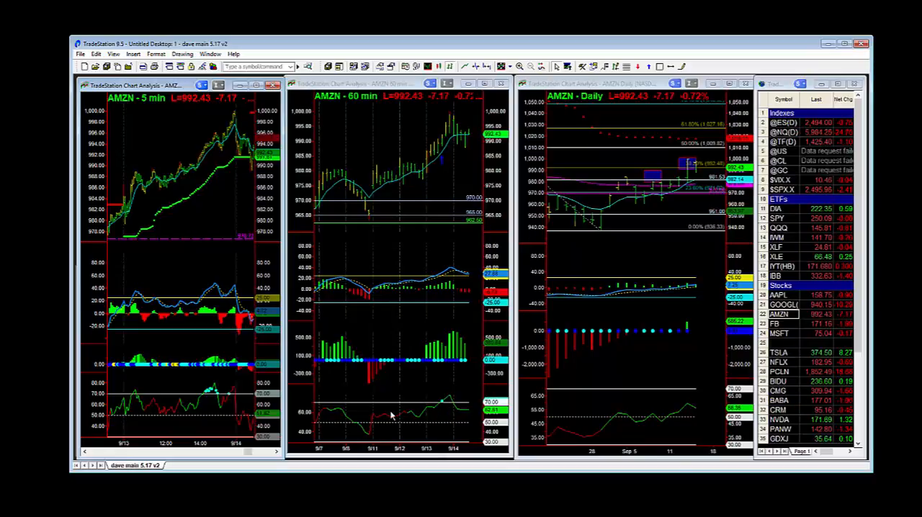